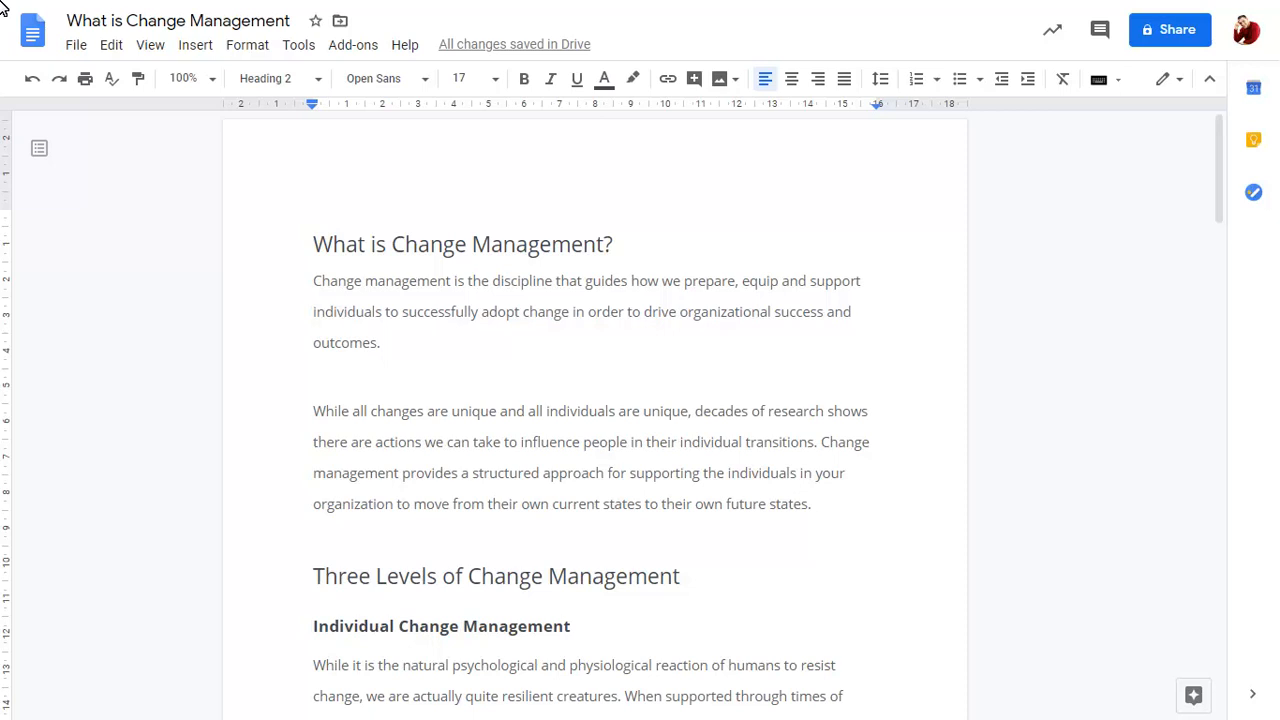
Insert the Drive illustration of a woman at a desk at the top of the document.
{"action": "left_click", "coordinate": [718, 79]}
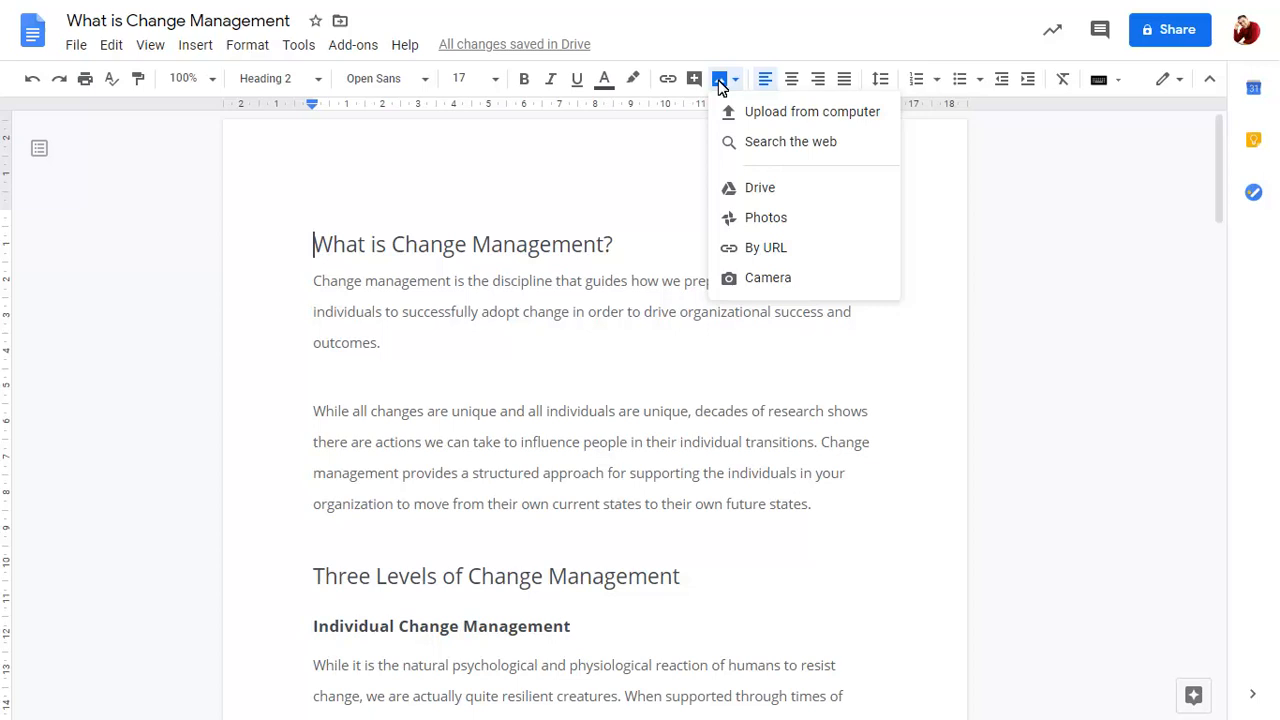
{"action": "mouse_move", "coordinate": [760, 190]}
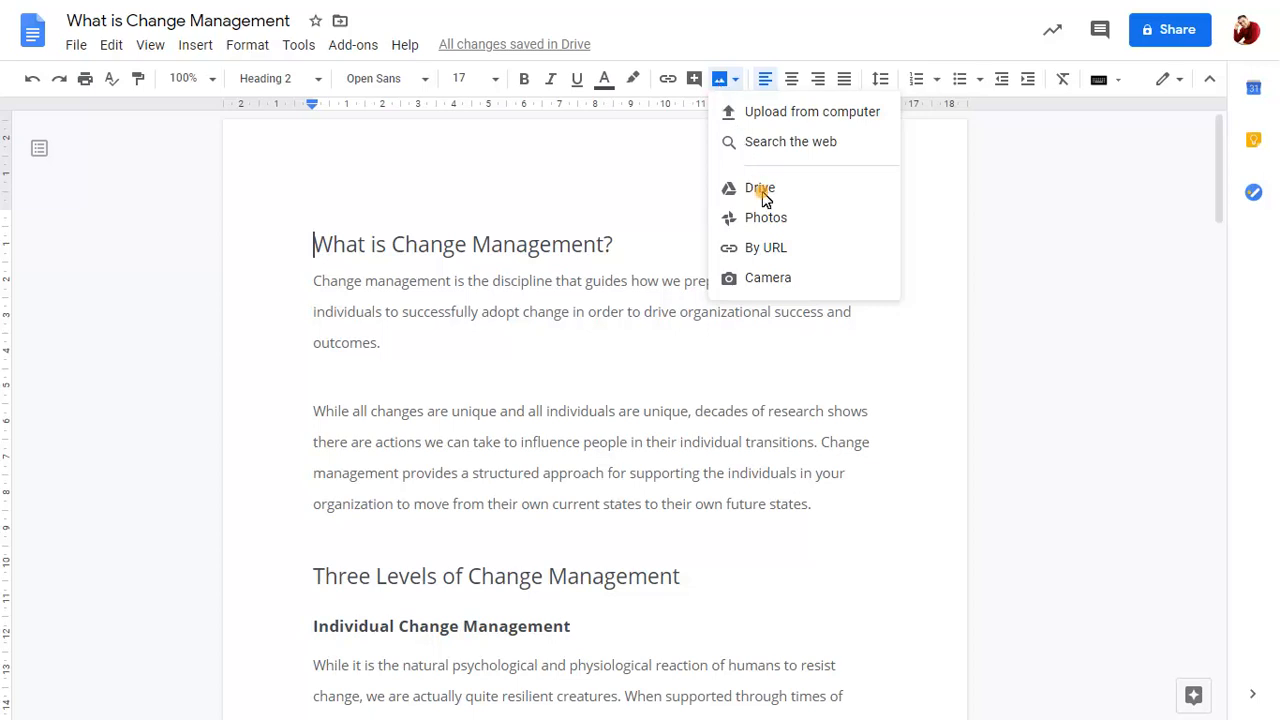
{"action": "left_click", "coordinate": [760, 188]}
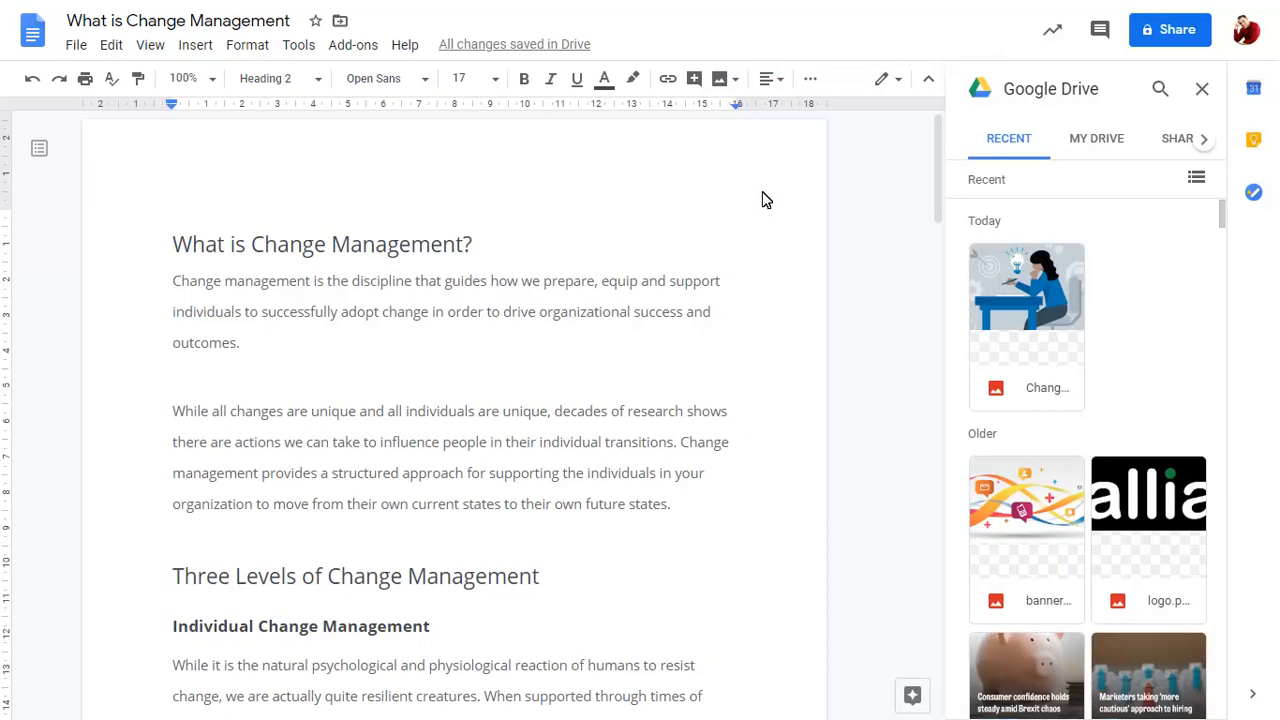
{"action": "mouse_move", "coordinate": [1040, 320]}
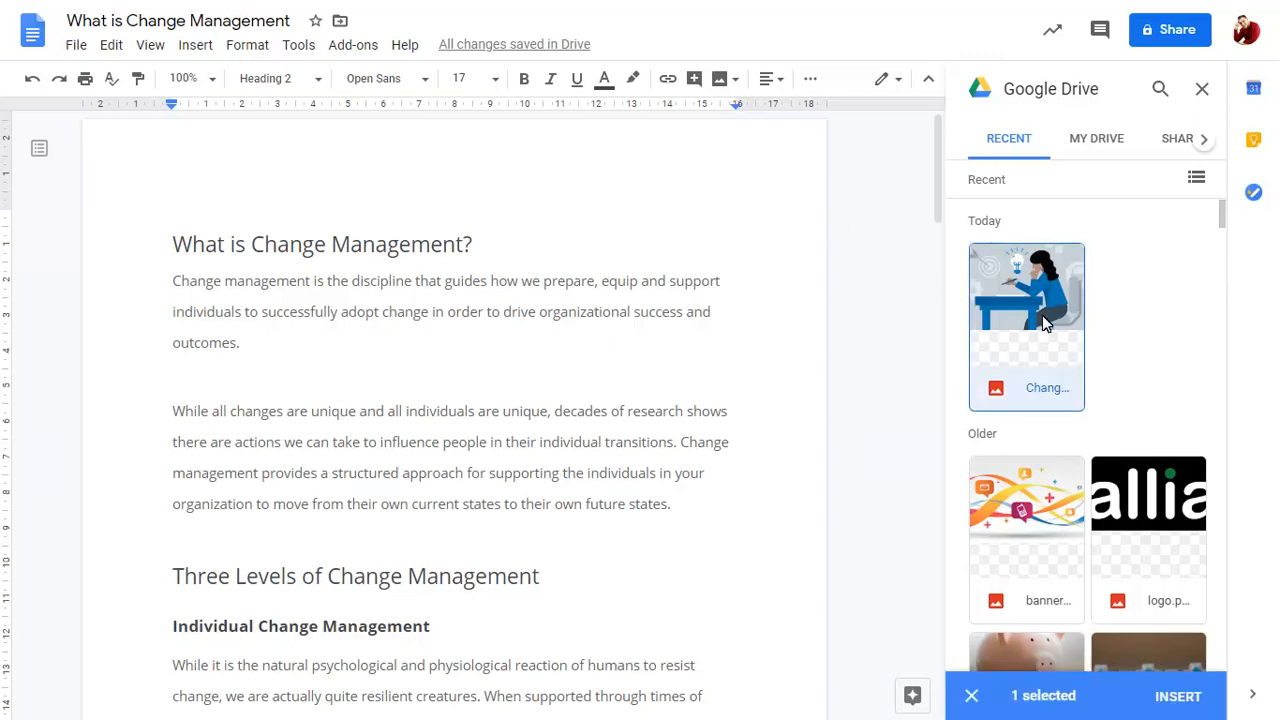
{"action": "left_click", "coordinate": [1178, 695]}
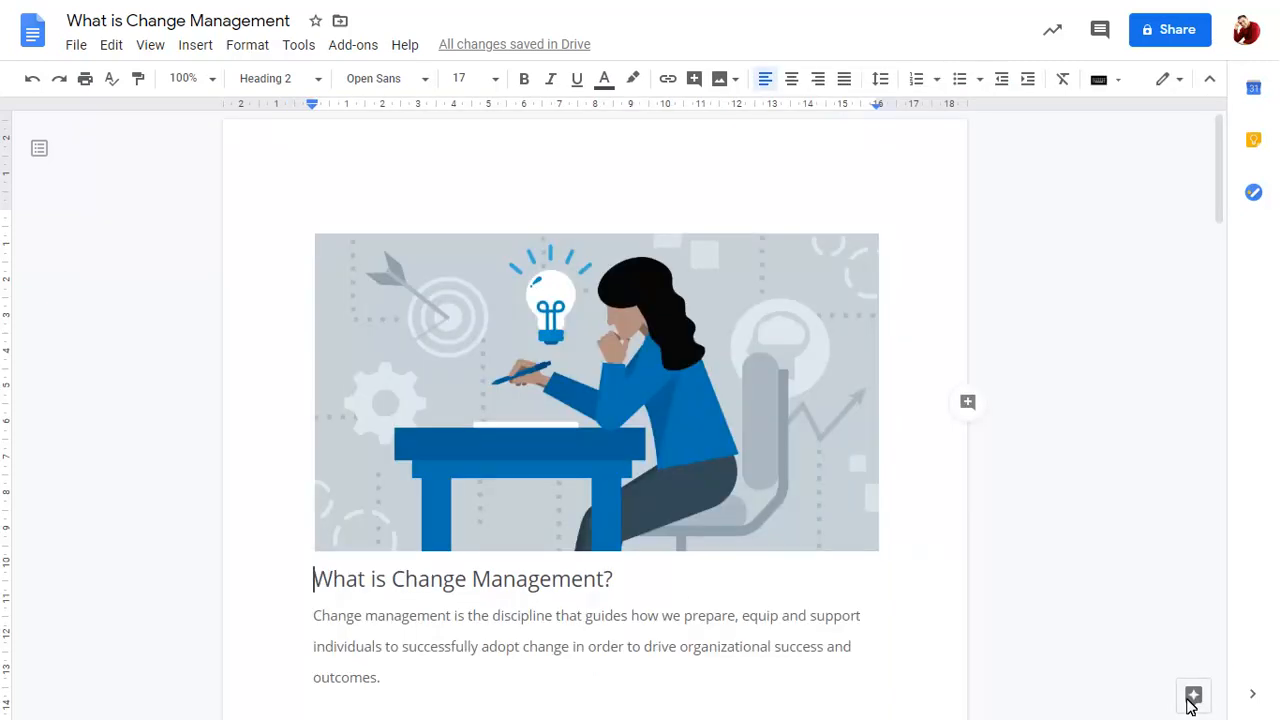
{"action": "mouse_move", "coordinate": [662, 428]}
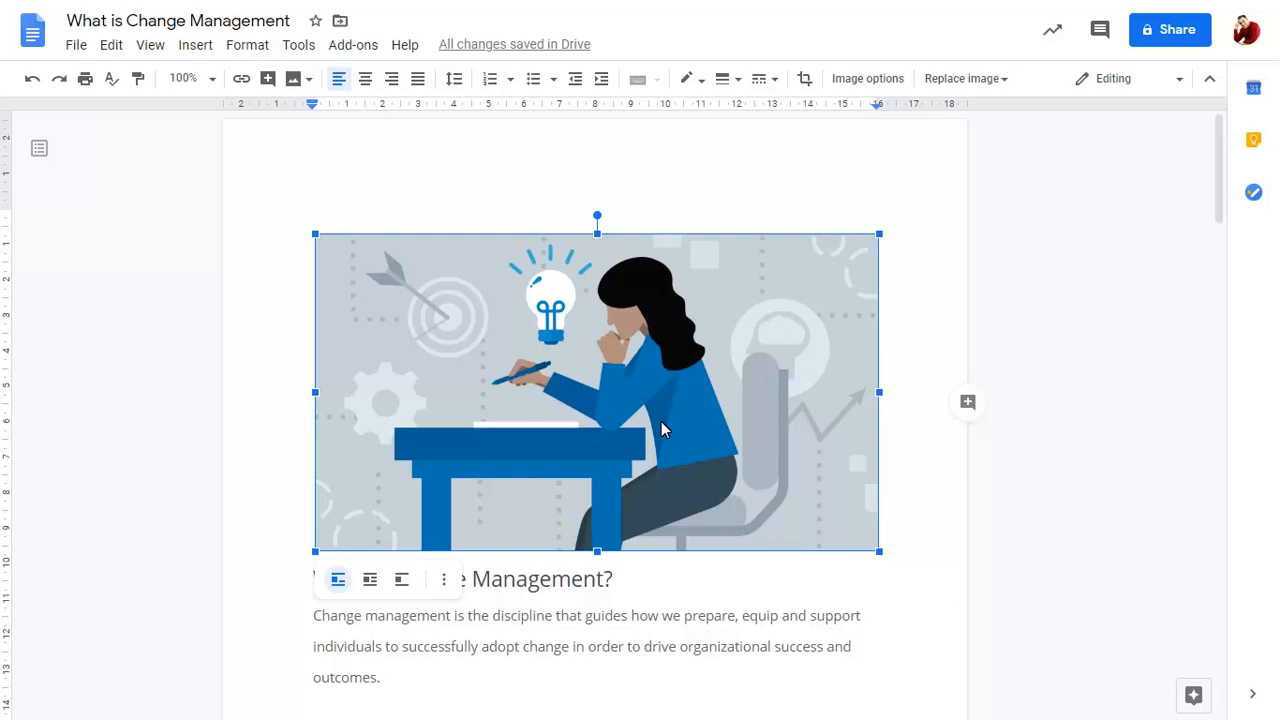
{"action": "mouse_move", "coordinate": [813, 204]}
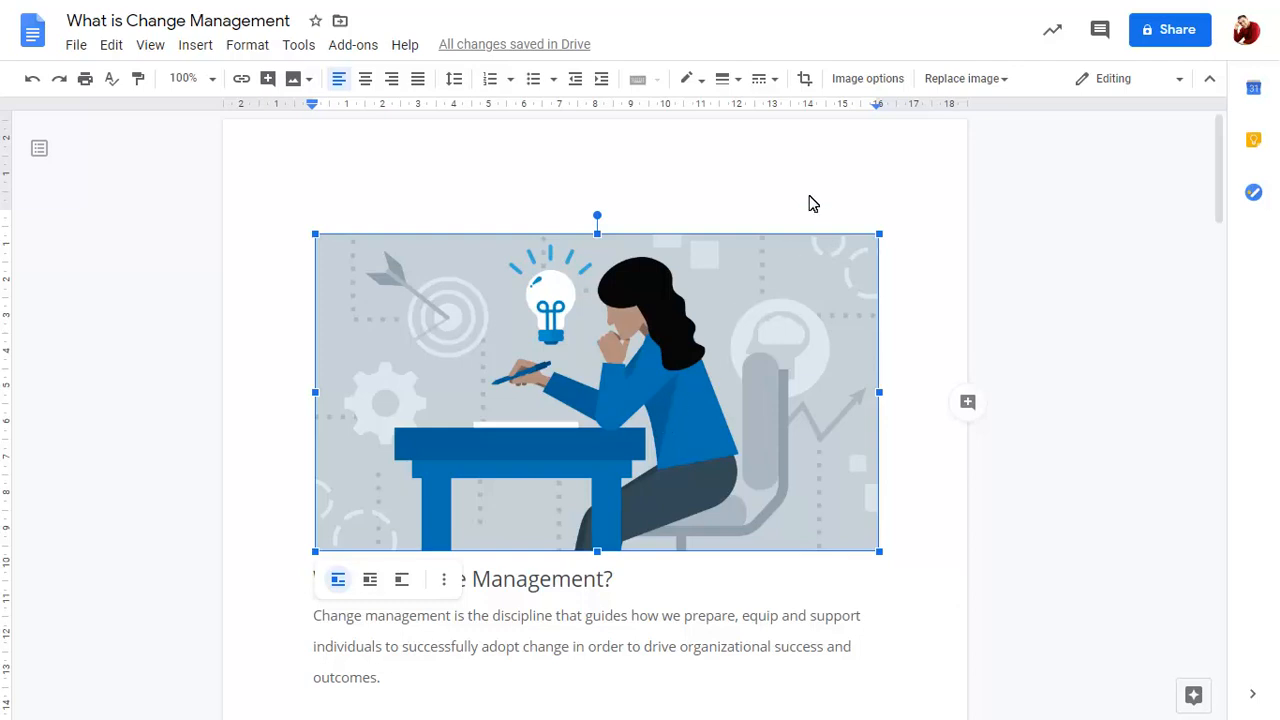
Open the Image options panel for the woman-at-desk illustration.
{"action": "left_click", "coordinate": [866, 78]}
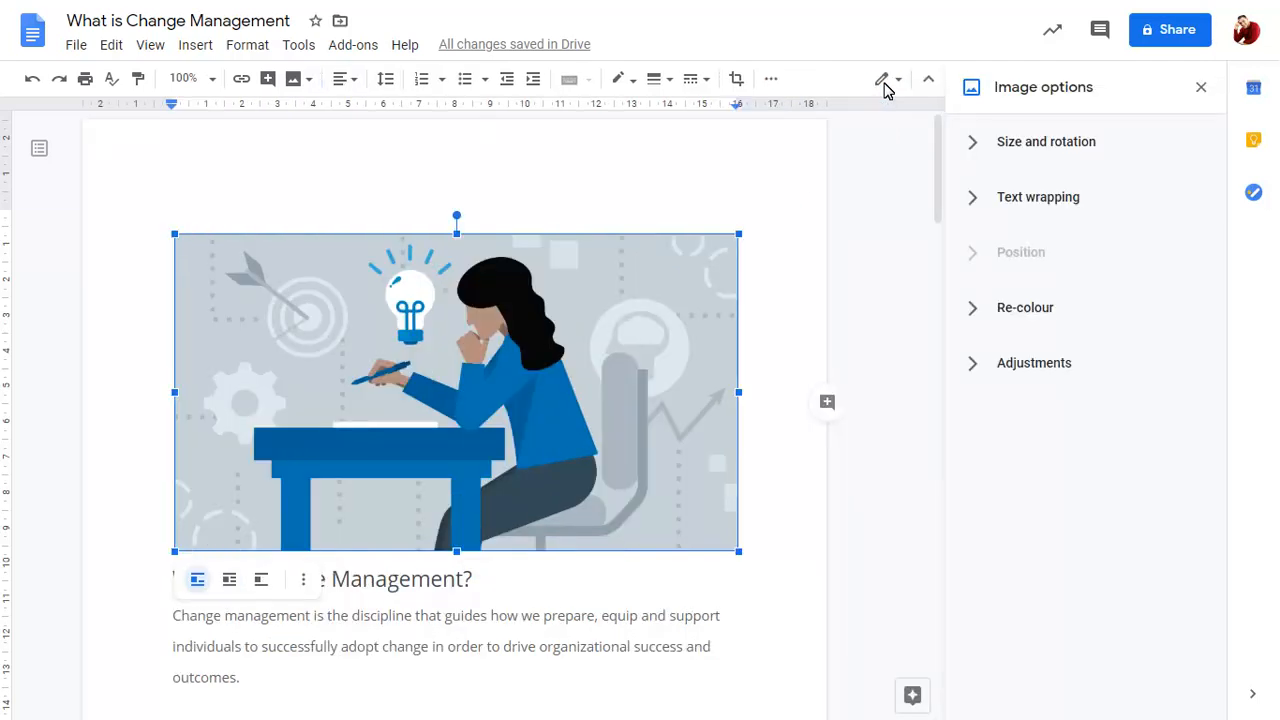
Set the illustration's text wrapping to Wrap text and expand the Position settings.
{"action": "left_click", "coordinate": [1046, 141]}
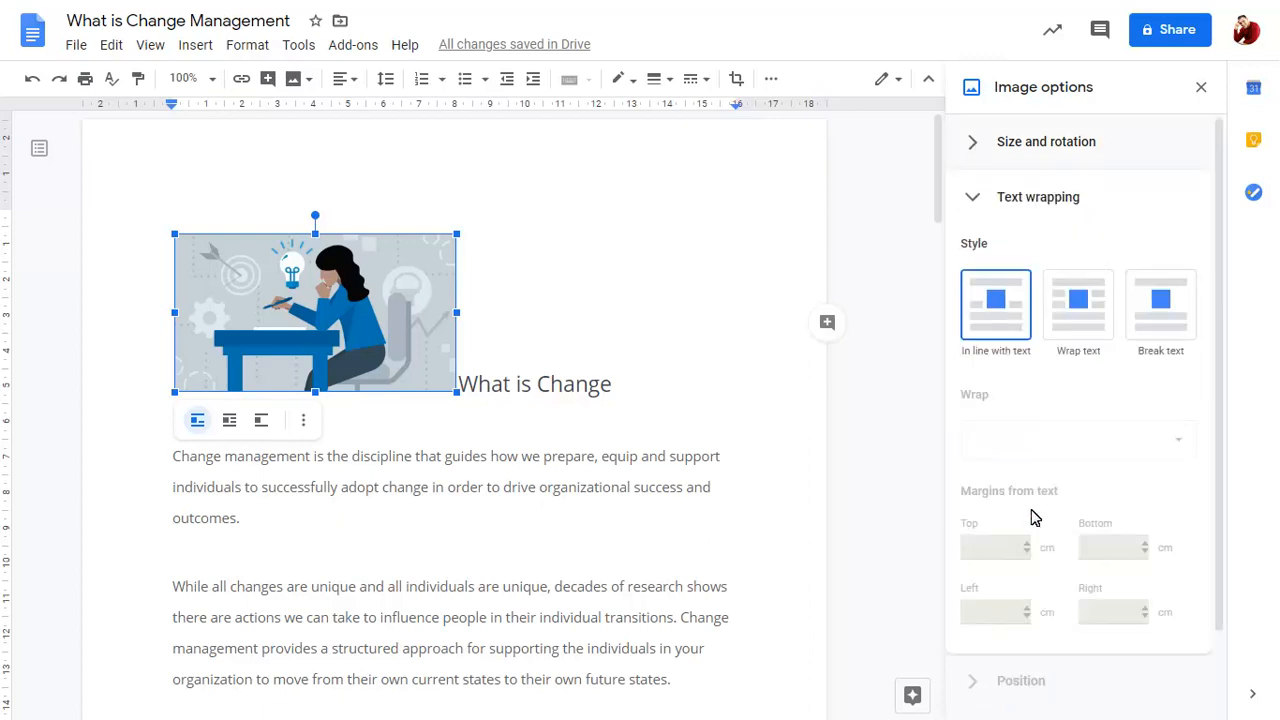
{"action": "left_click", "coordinate": [1078, 303]}
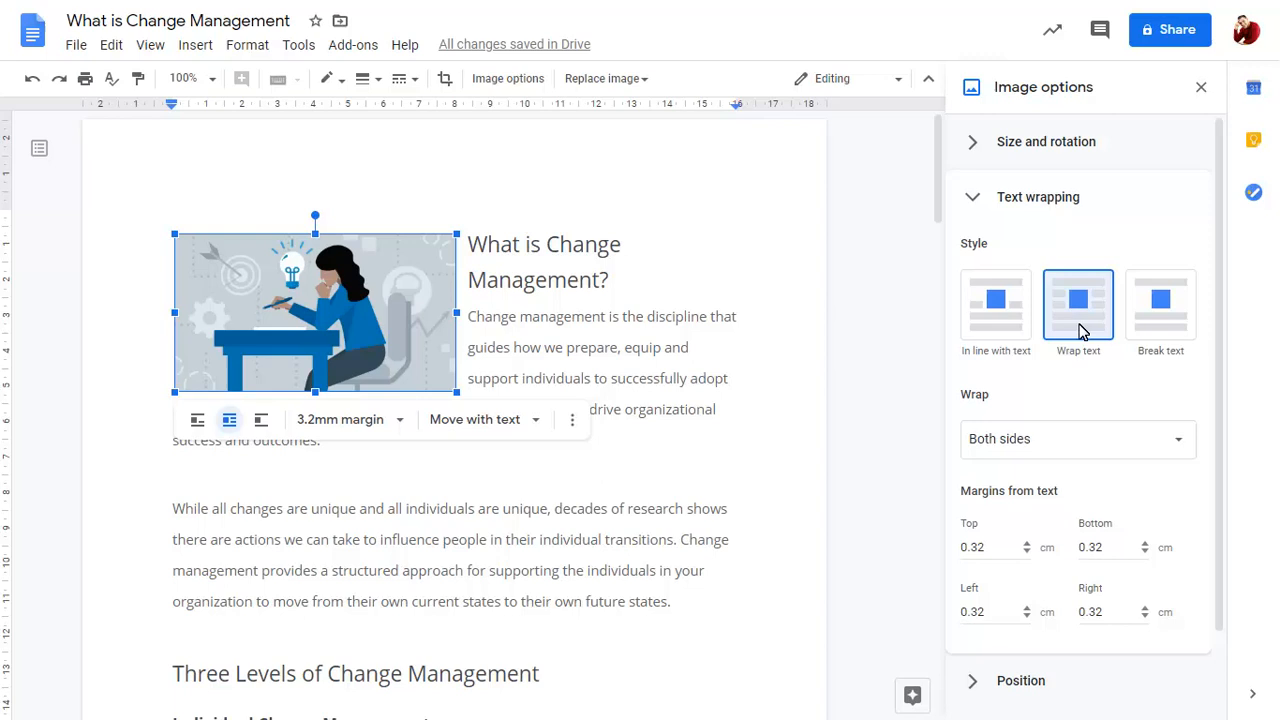
{"action": "left_click", "coordinate": [1020, 680]}
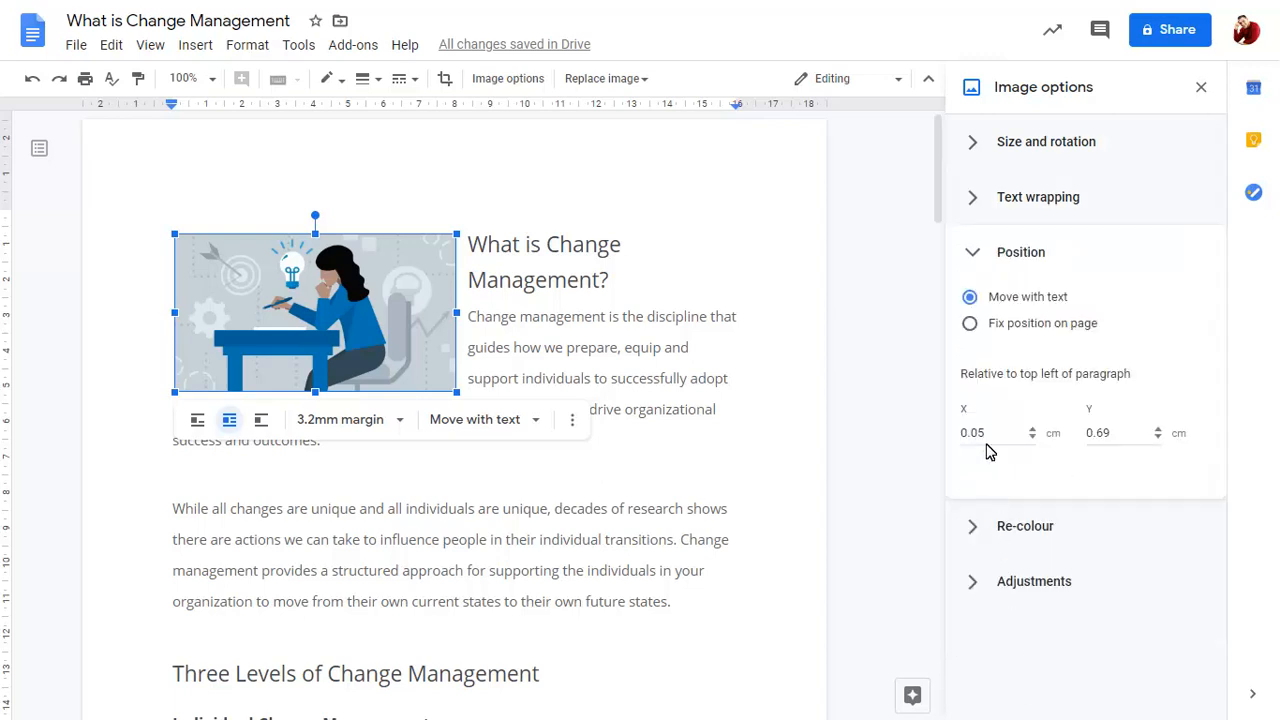
Fix the illustration's position on the page, revisit wrapping settings, and close Image options.
{"action": "left_click", "coordinate": [969, 323]}
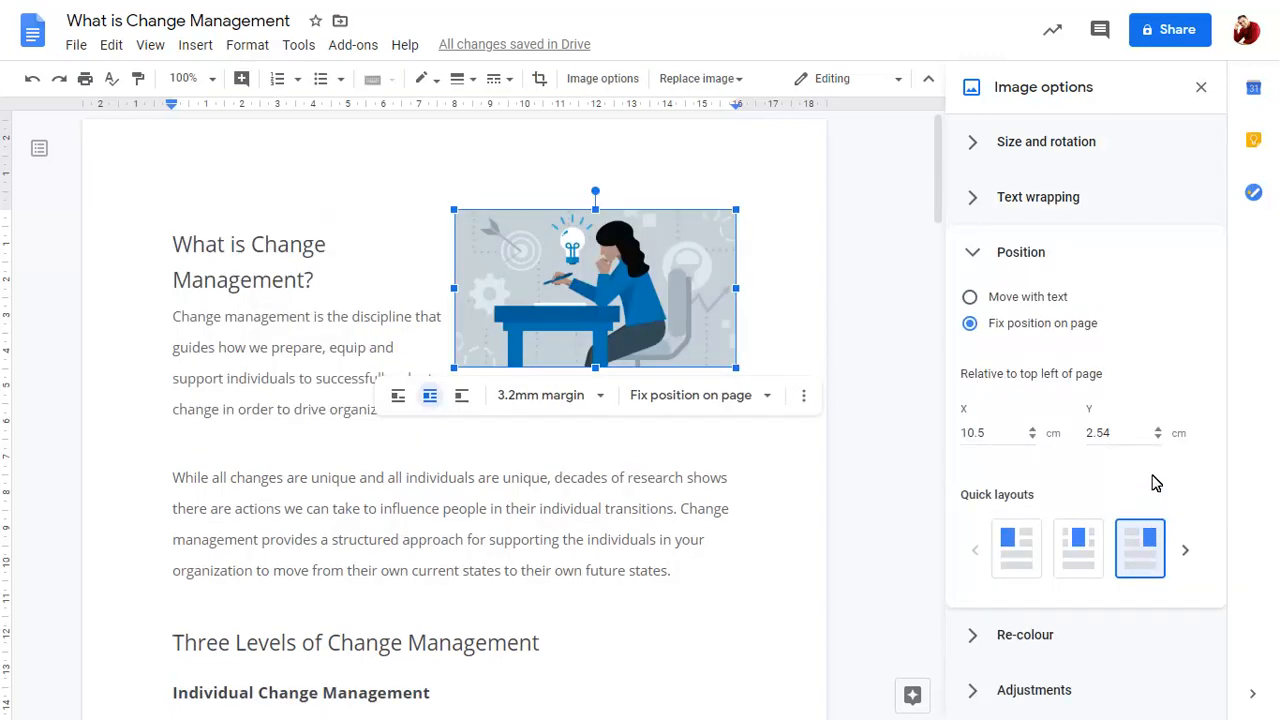
{"action": "left_click", "coordinate": [1038, 197]}
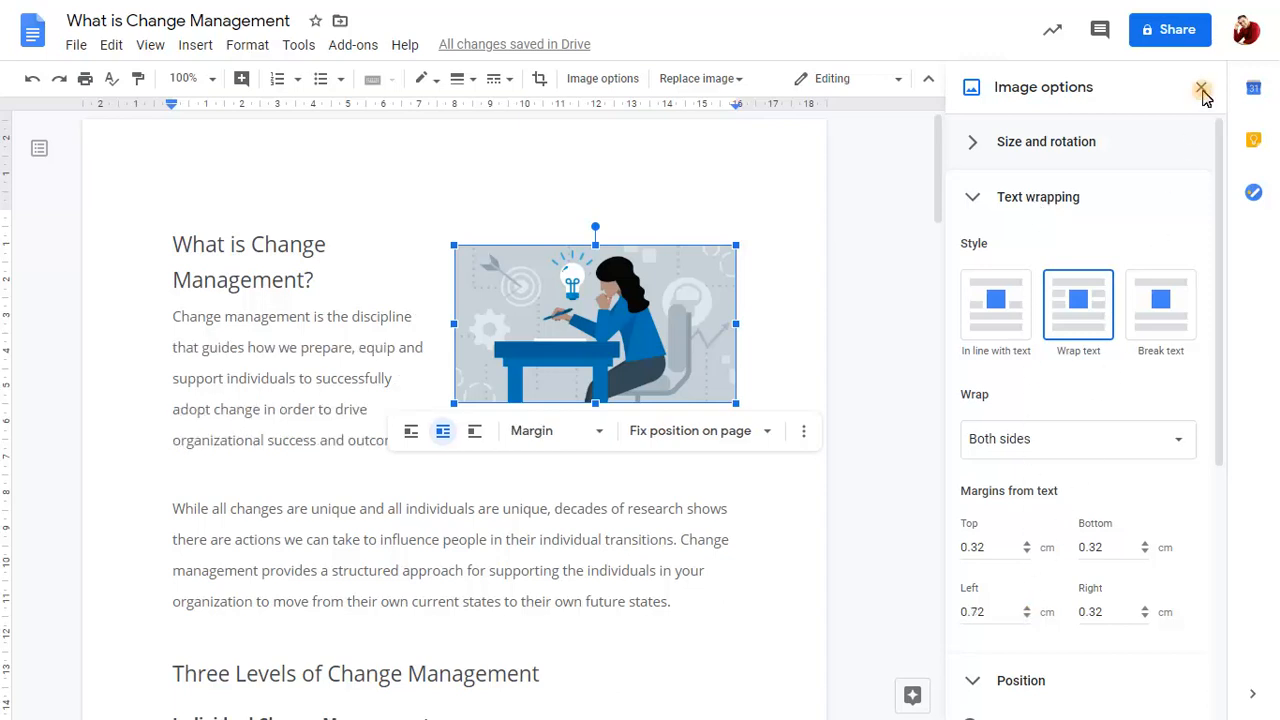
{"action": "left_click", "coordinate": [1201, 88]}
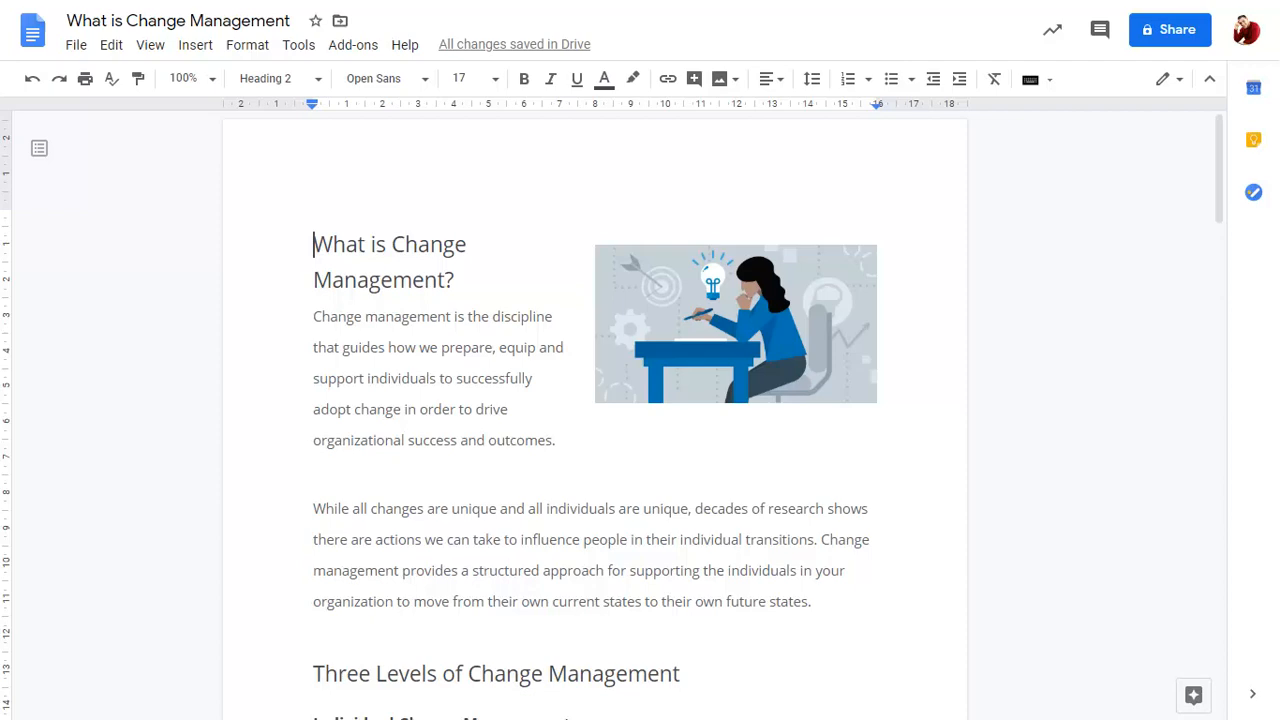